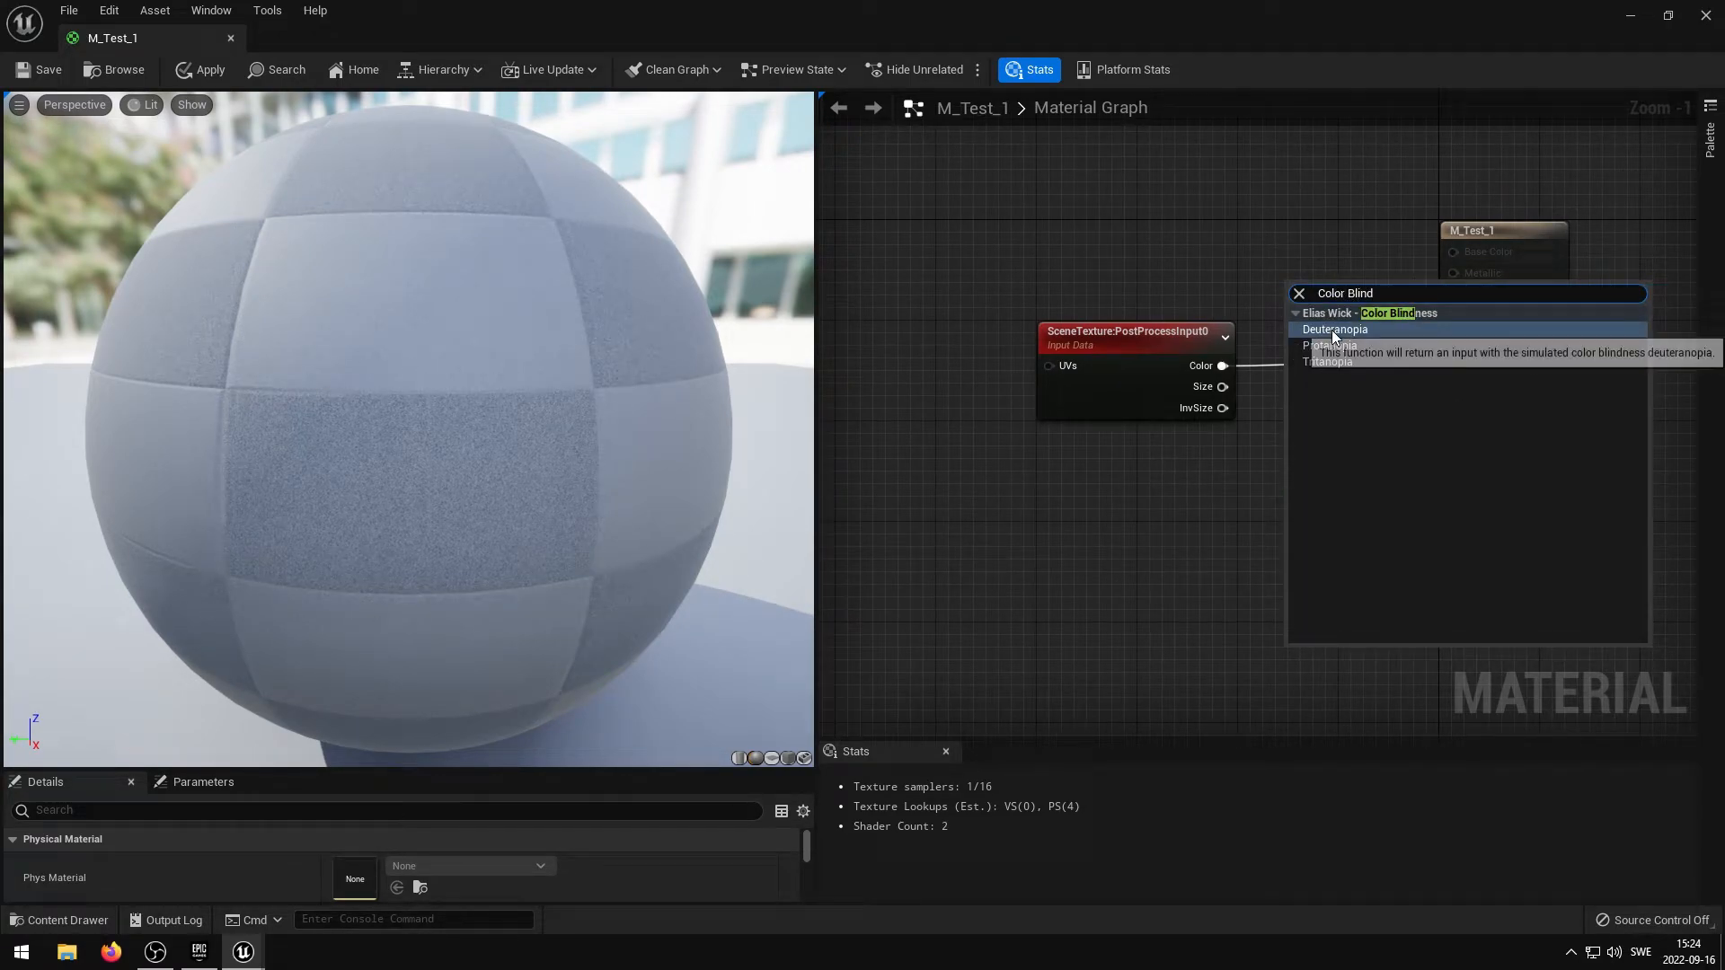
# Place Deuteranopia and Tritanopia nodes fed by PostProcessInput0 Color, Tritanopia Result driving Emissive Color.
pyautogui.click(1335, 329)
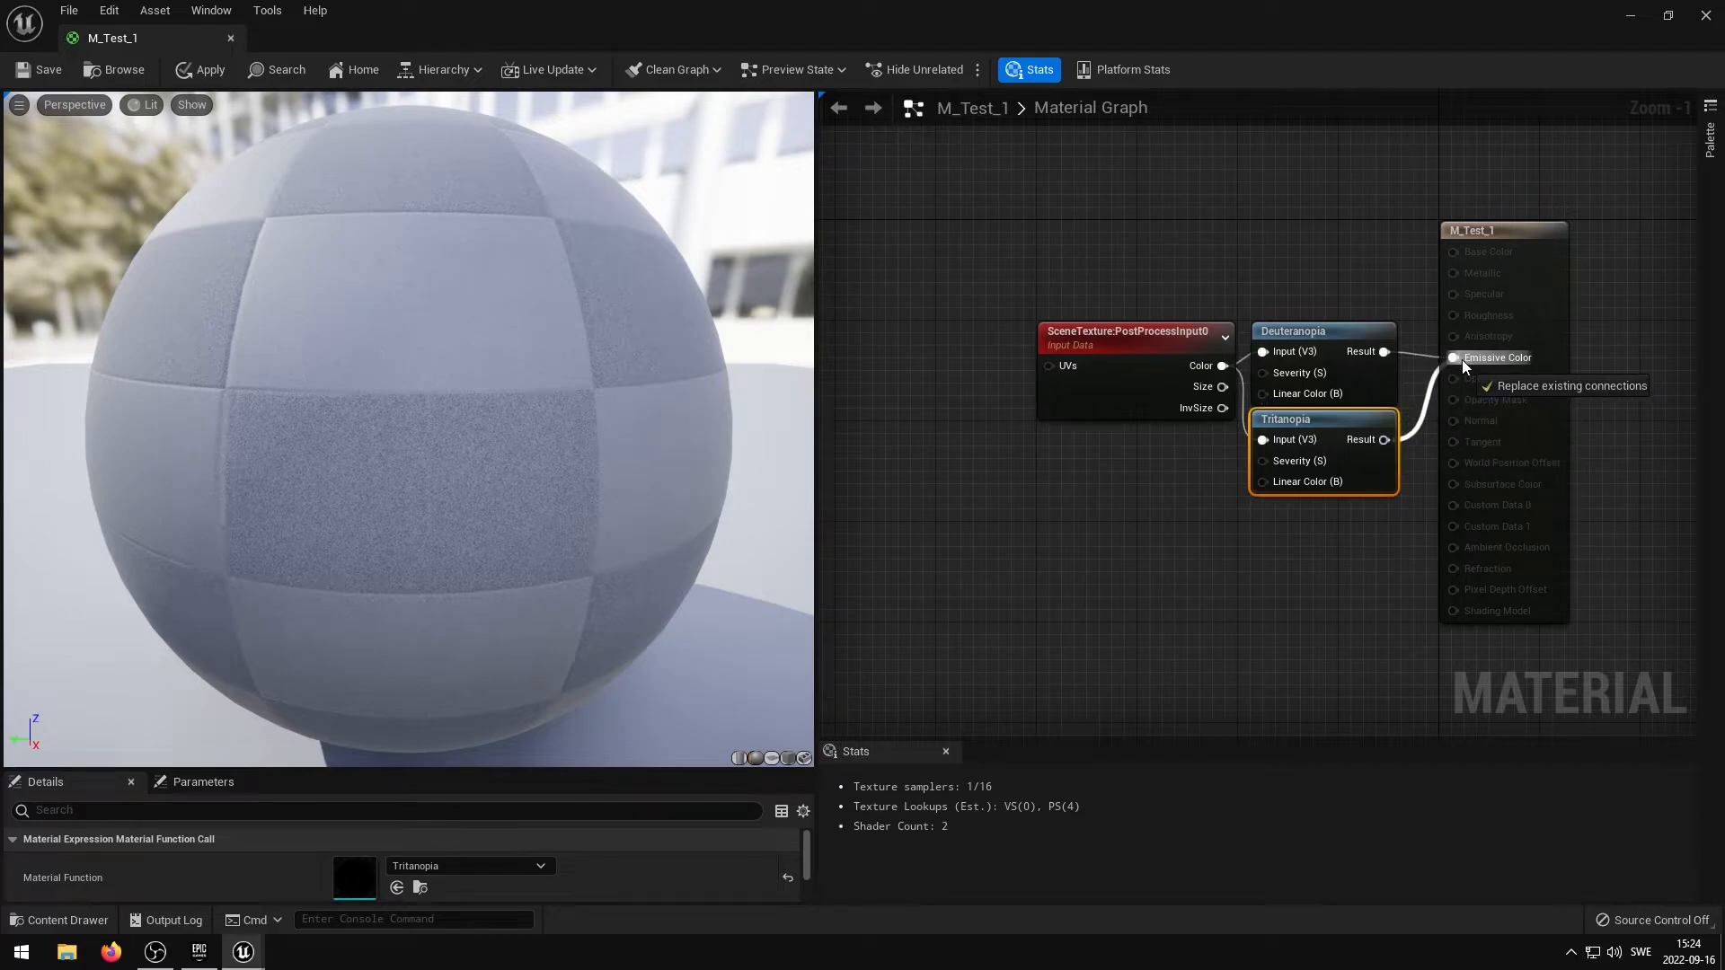
pyautogui.click(1454, 358)
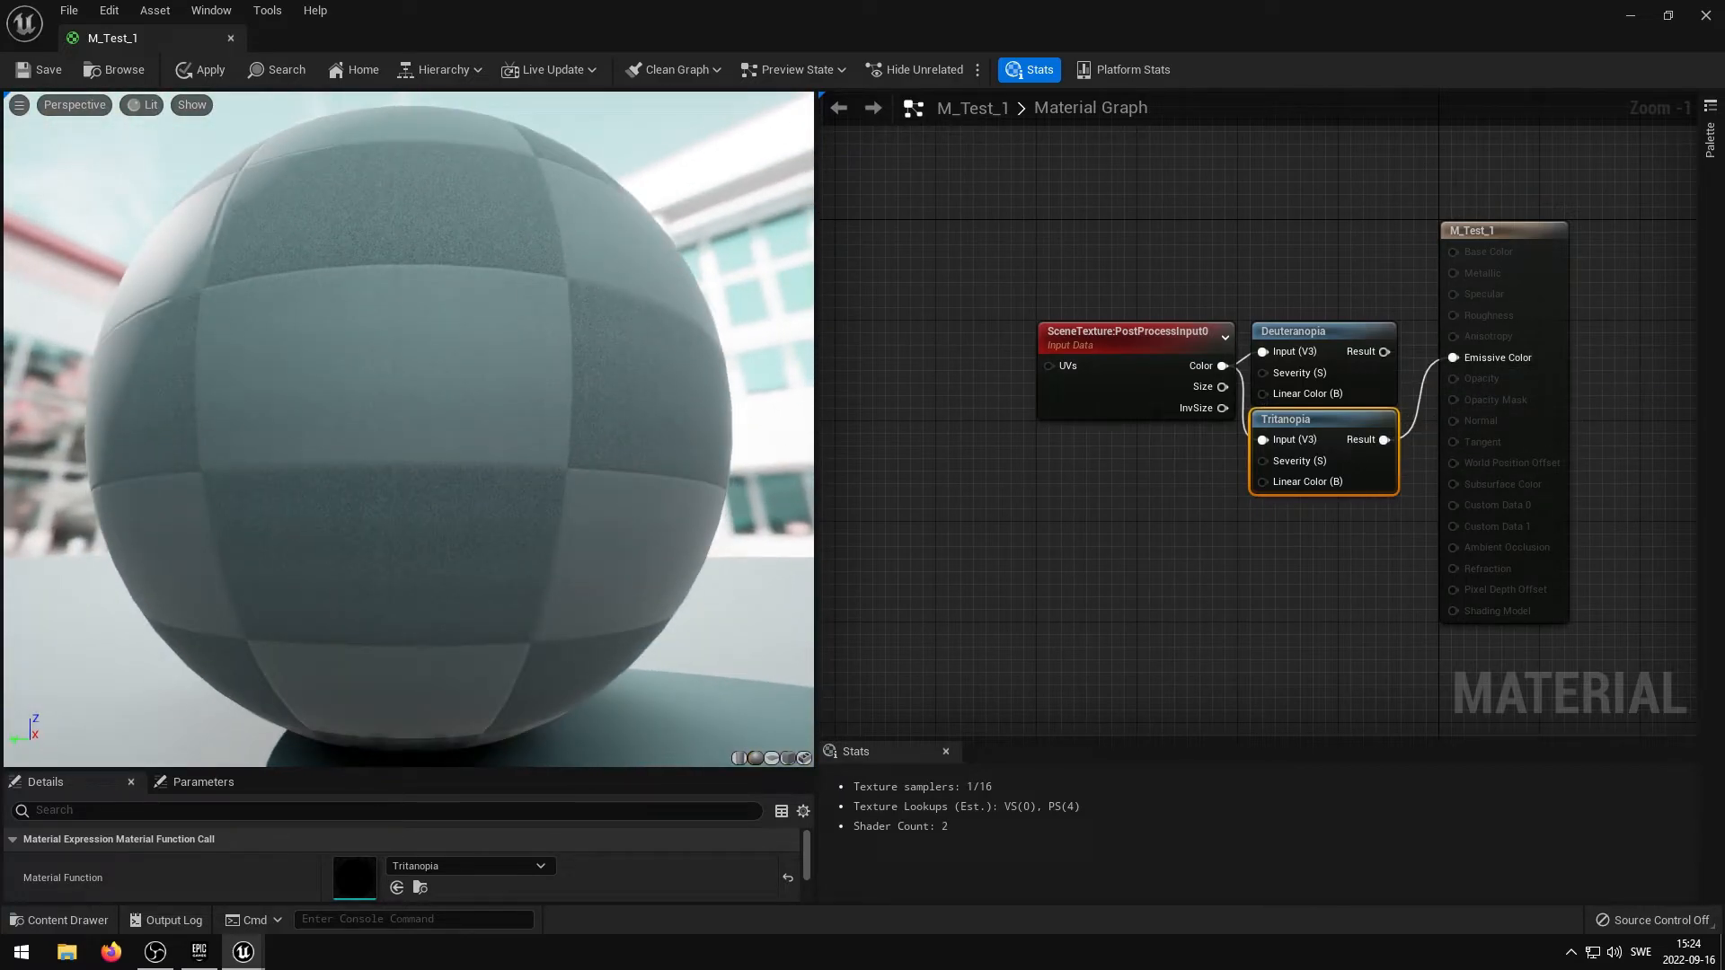